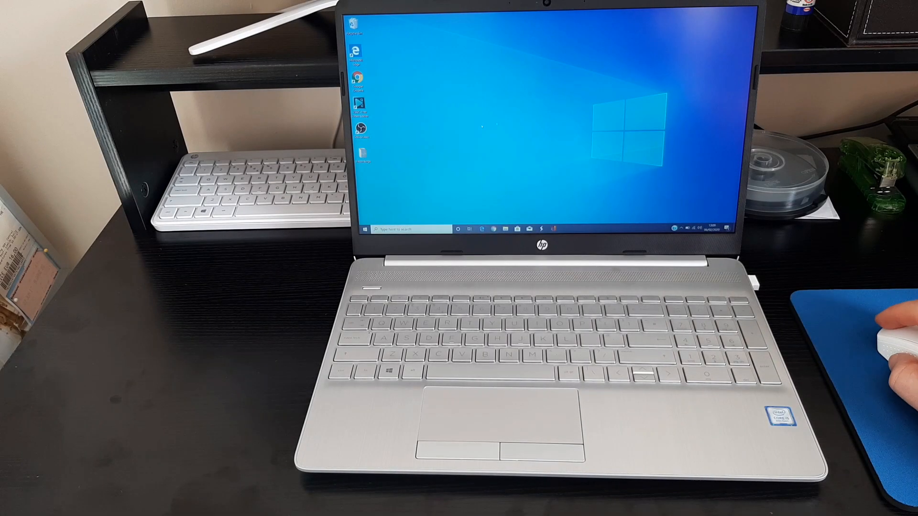
Step: Launch Asphalt 9 from the desktop and proceed into the San Francisco City Dash race
left_click(367, 229)
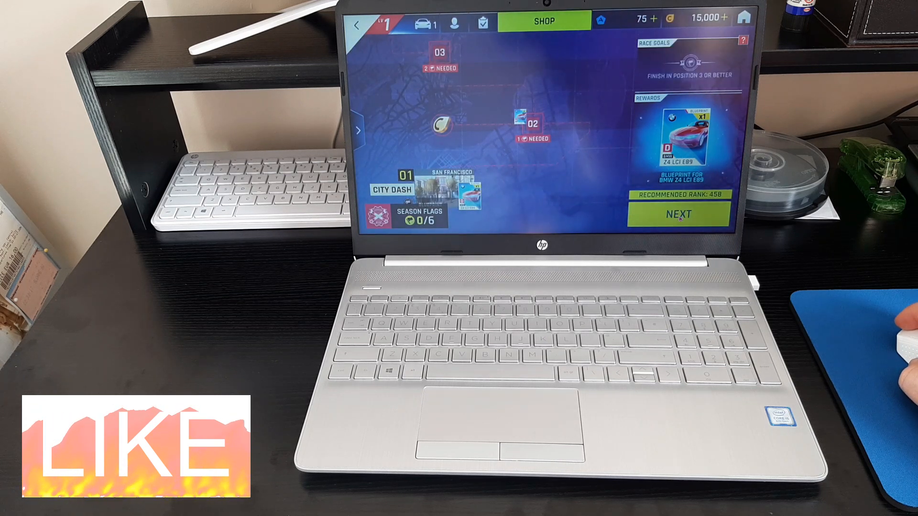
left_click(677, 214)
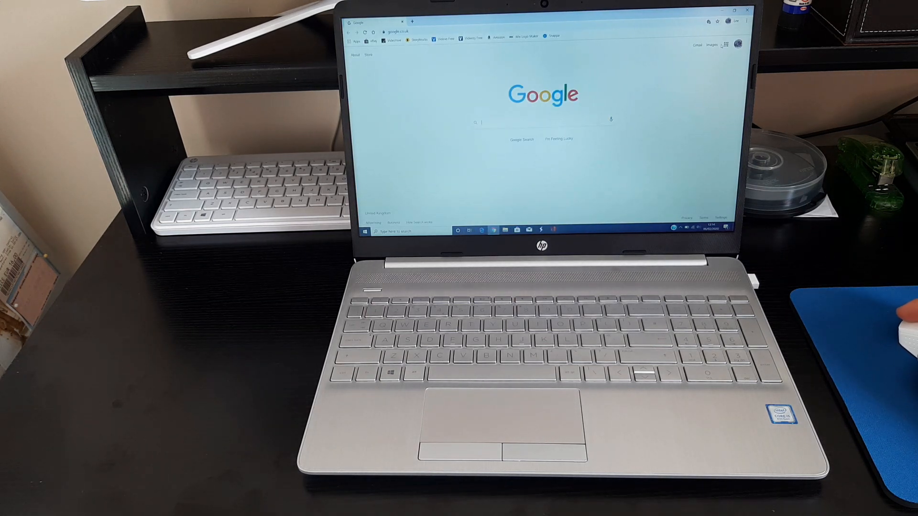
Step: Go to YouTube and play the ALL SUPER BOWL Movie Trailers (2020) video, then close Chrome
left_click(724, 45)
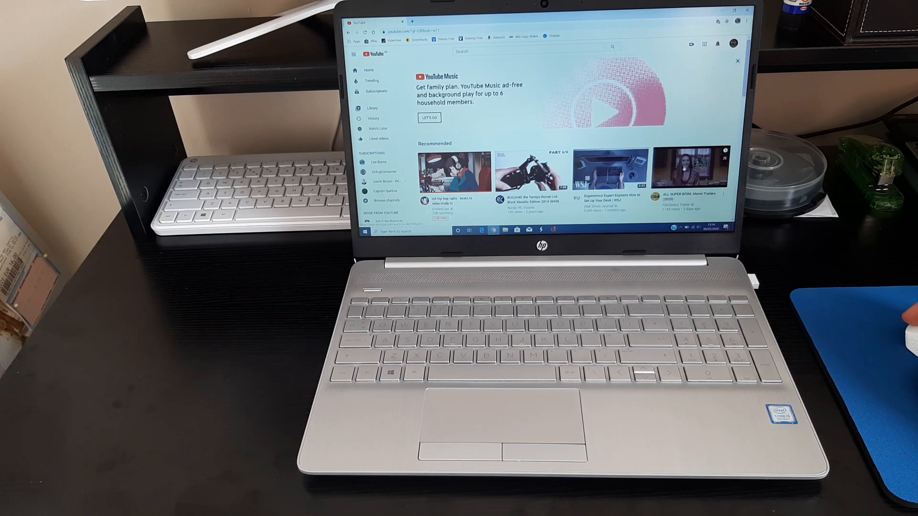
left_click(453, 170)
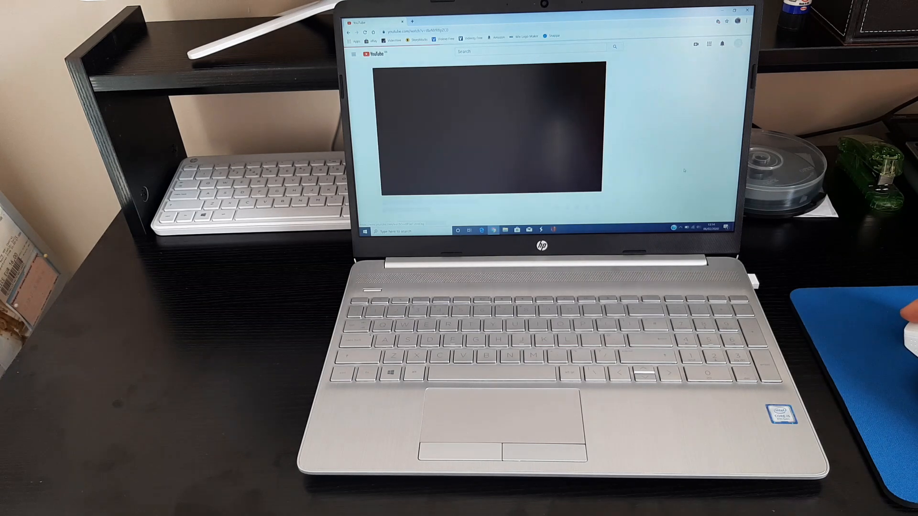
left_click(490, 131)
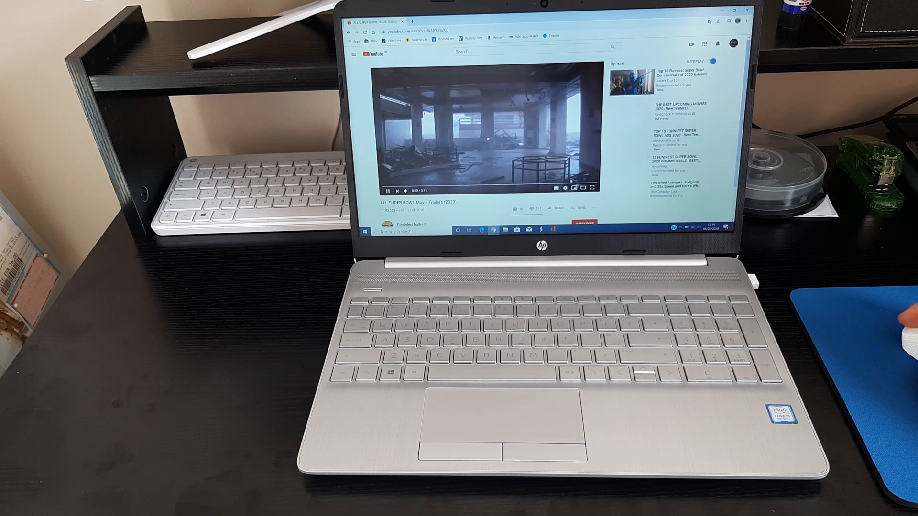
left_click(592, 188)
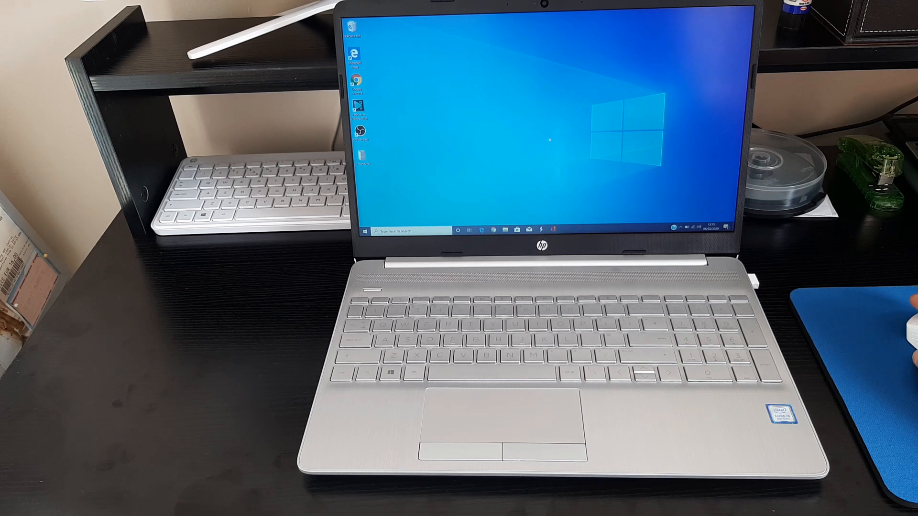
Step: Bring up the Start menu showing the app list and tiles over the desktop
left_click(368, 230)
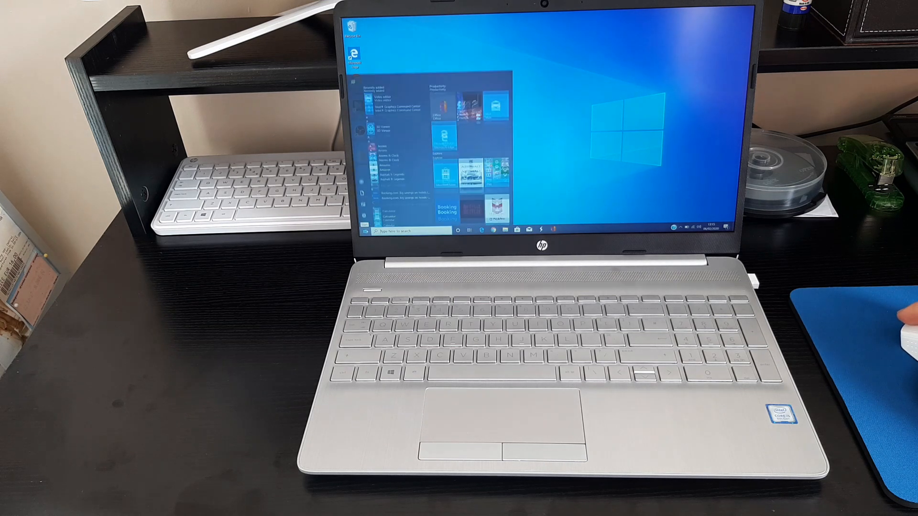